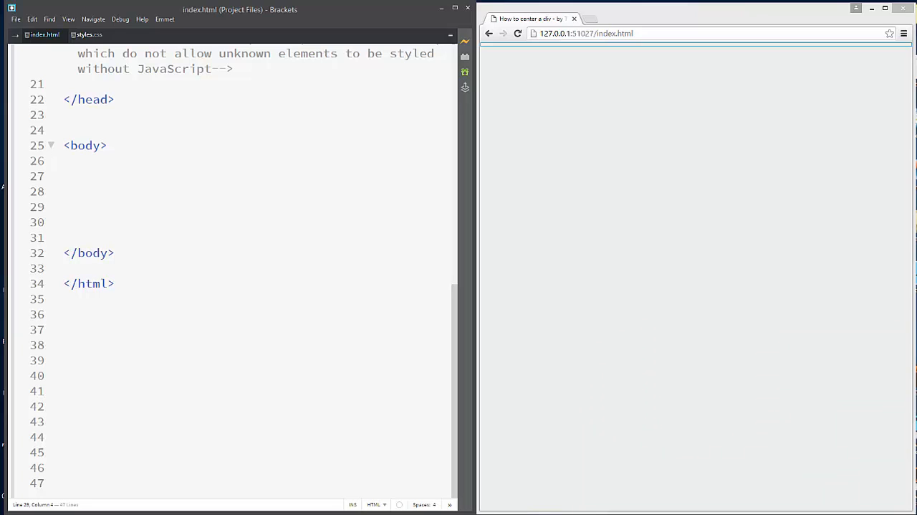
{"action": "mouse_move", "coordinate": [600, 278]}
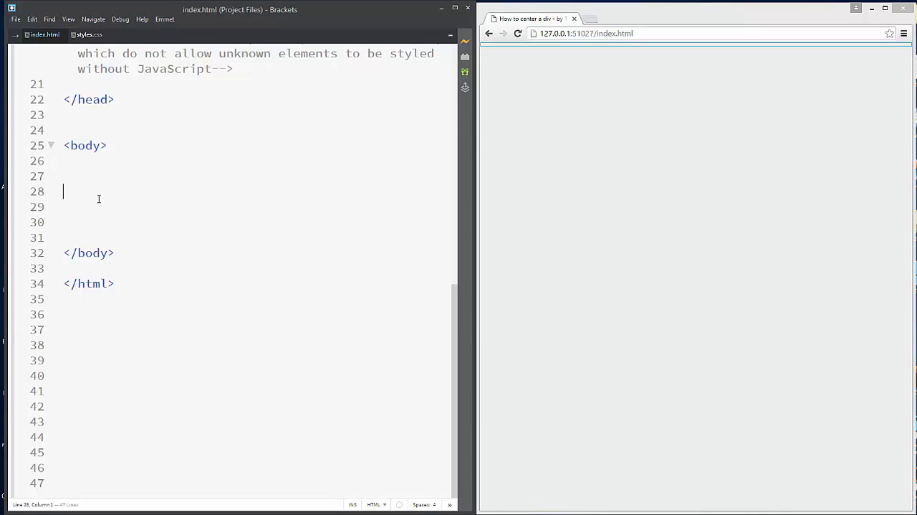
Step: Write the text .div-center inside the body of index.html
{"action": "type", "text": ".div"}
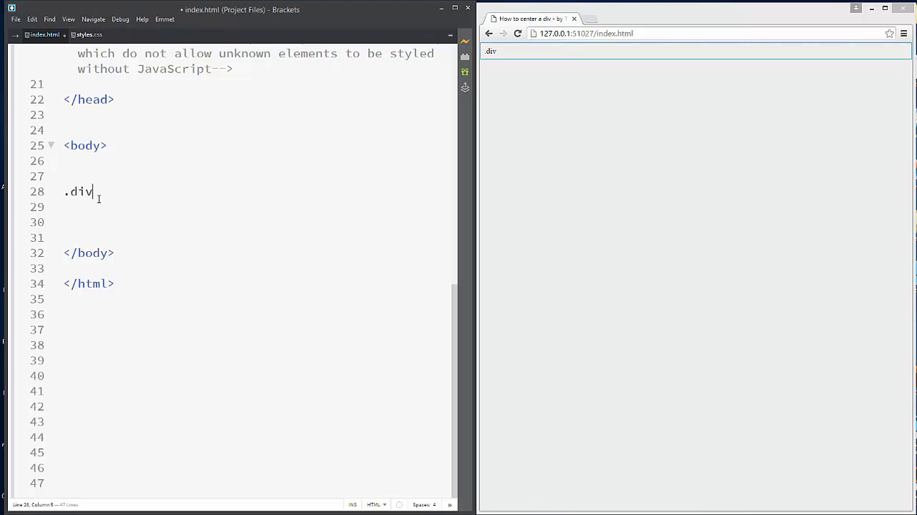
{"action": "type", "text": "-center"}
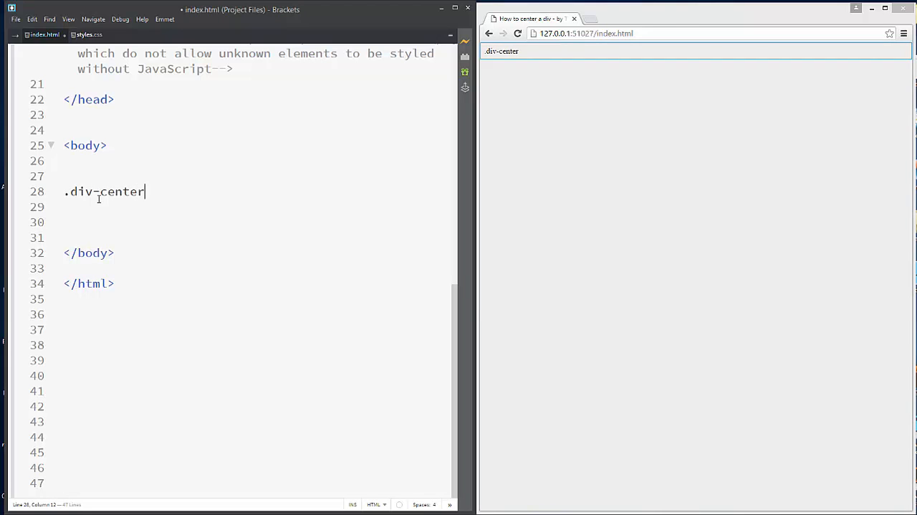
Step: Start a .div-center rule in styles.css below the body rule
{"action": "left_click", "coordinate": [86, 34]}
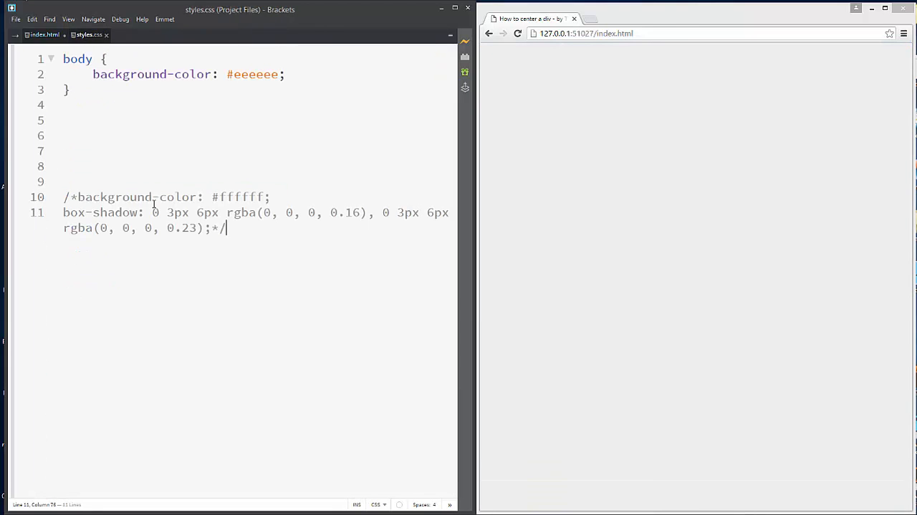
{"action": "left_click", "coordinate": [63, 136]}
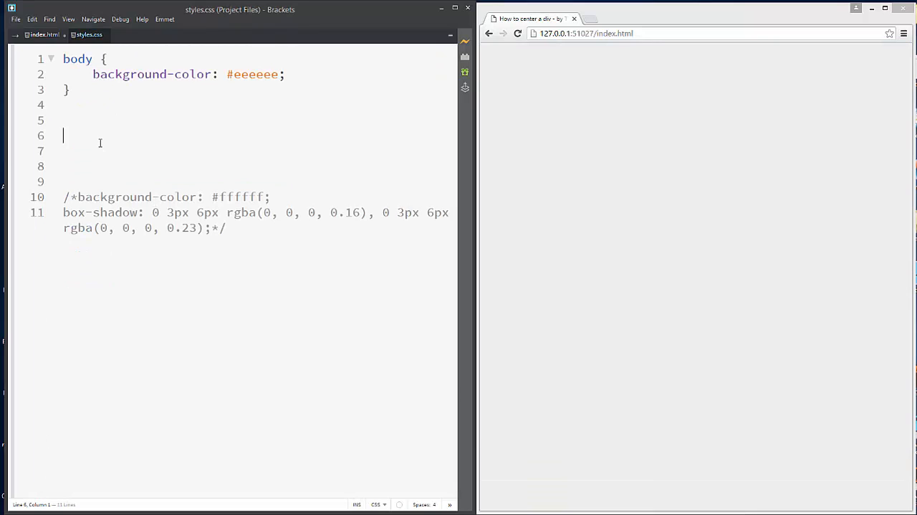
{"action": "type", "text": ".div"}
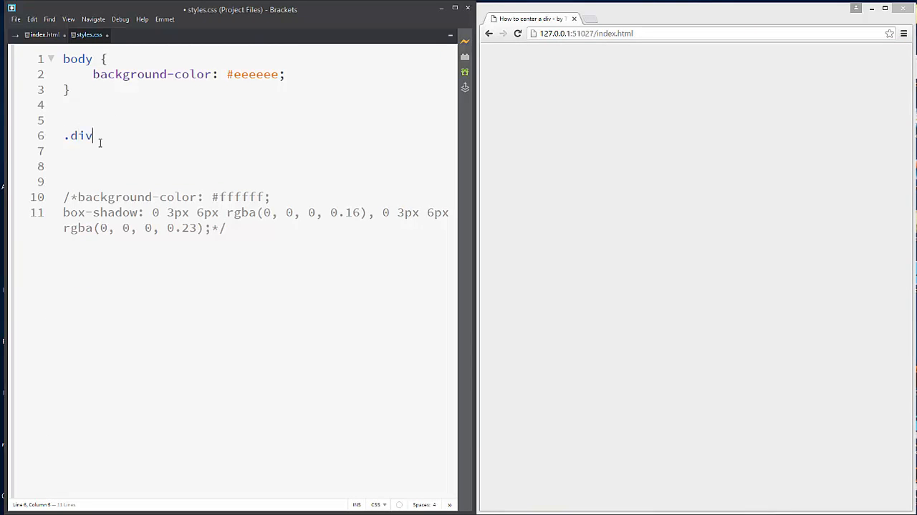
{"action": "type", "text": "-center"}
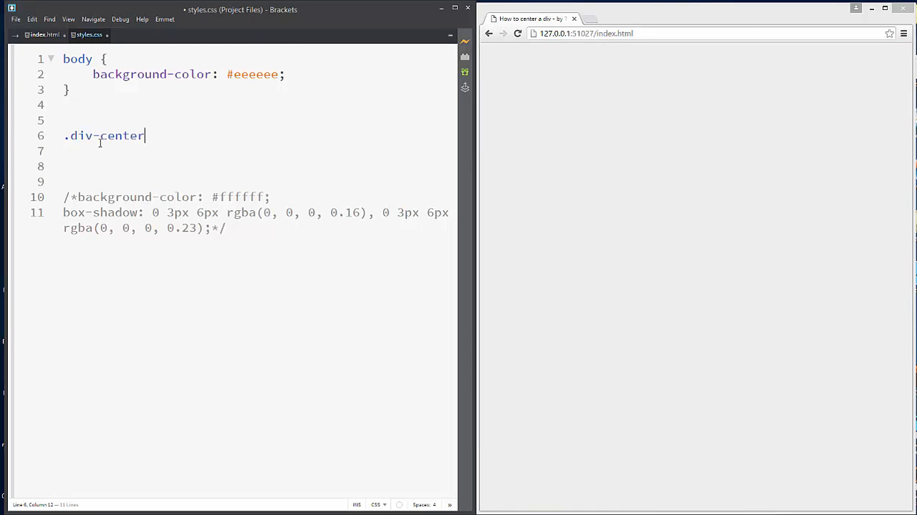
{"action": "type", "text": "{"}
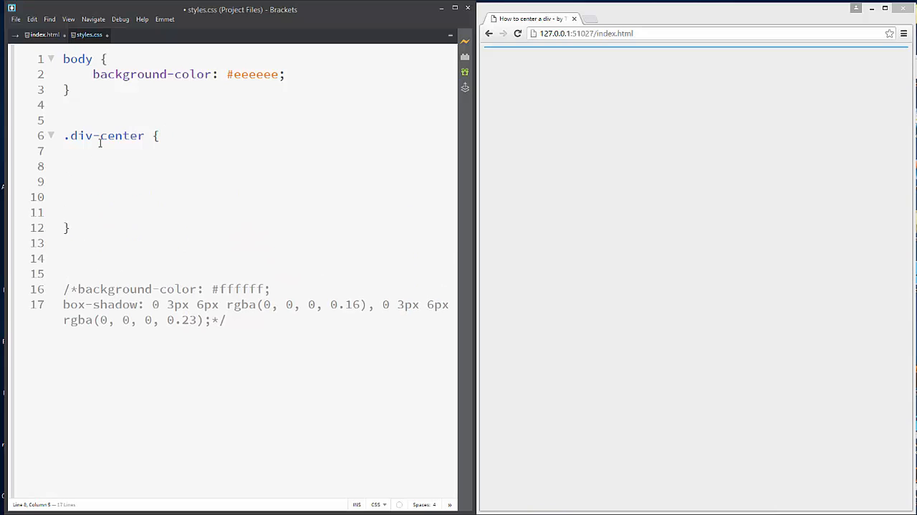
Step: Give .div-center a height of 200px and a width of 200px
{"action": "type", "text": "he"}
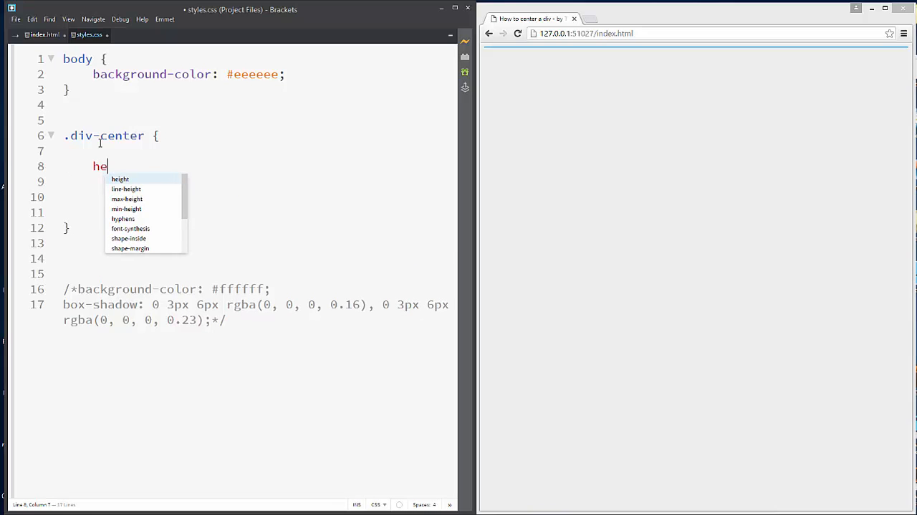
{"action": "type", "text": "ight: 2"}
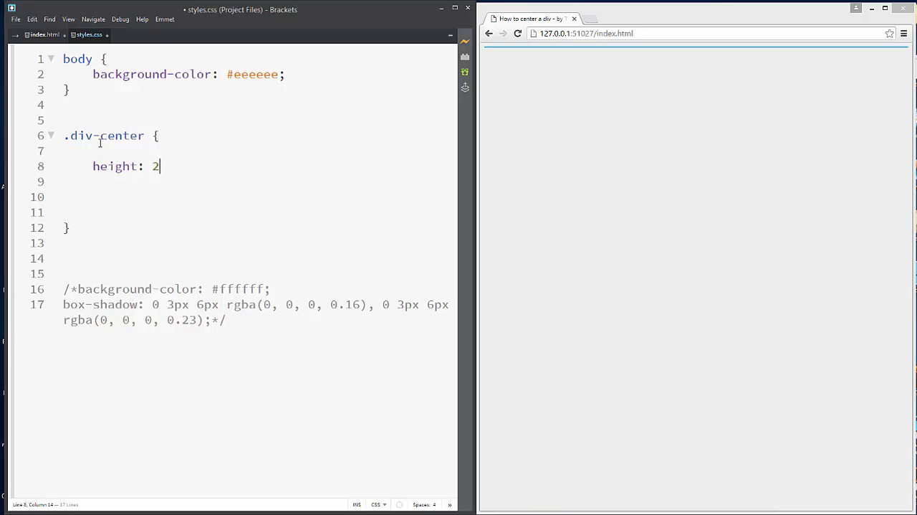
{"action": "type", "text": "00px;"}
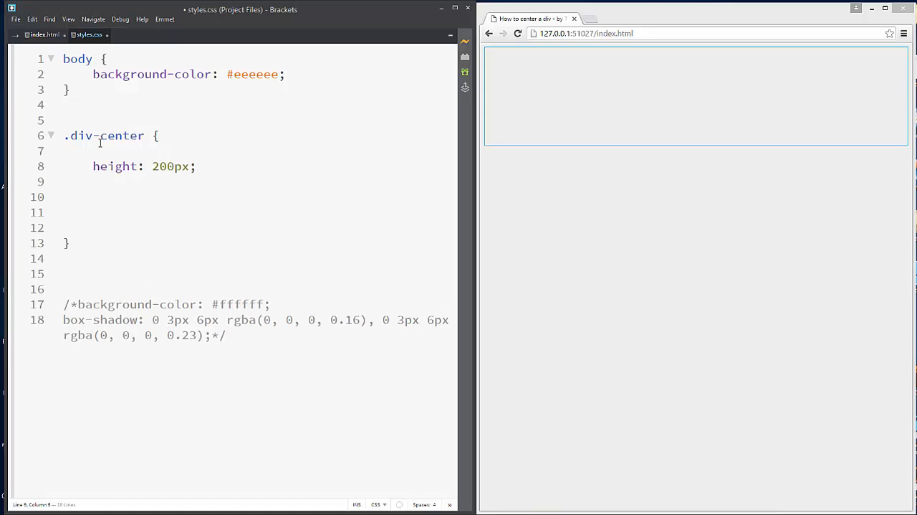
{"action": "type", "text": "widt"}
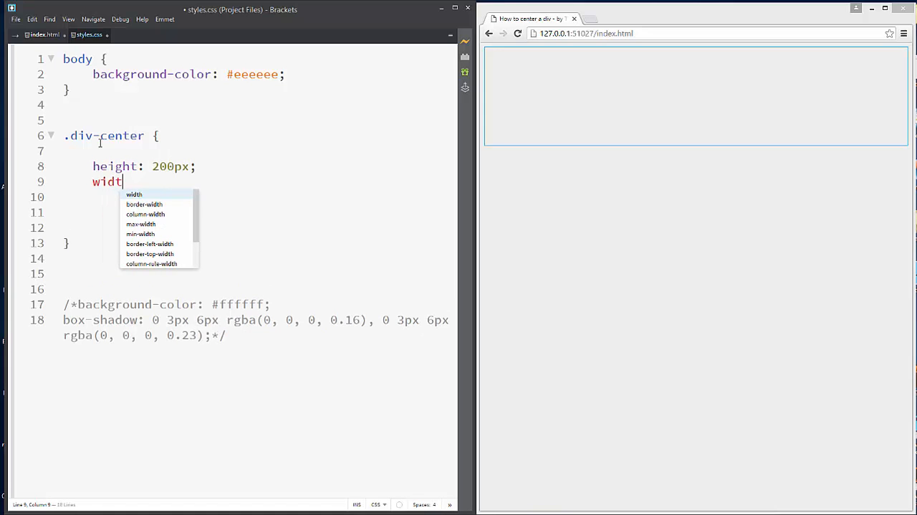
{"action": "type", "text": "h: 20"}
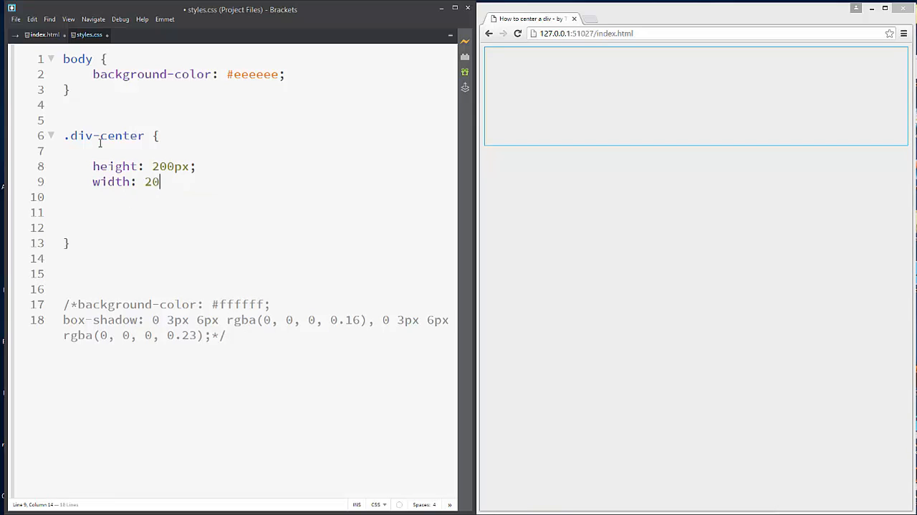
{"action": "type", "text": "0px;"}
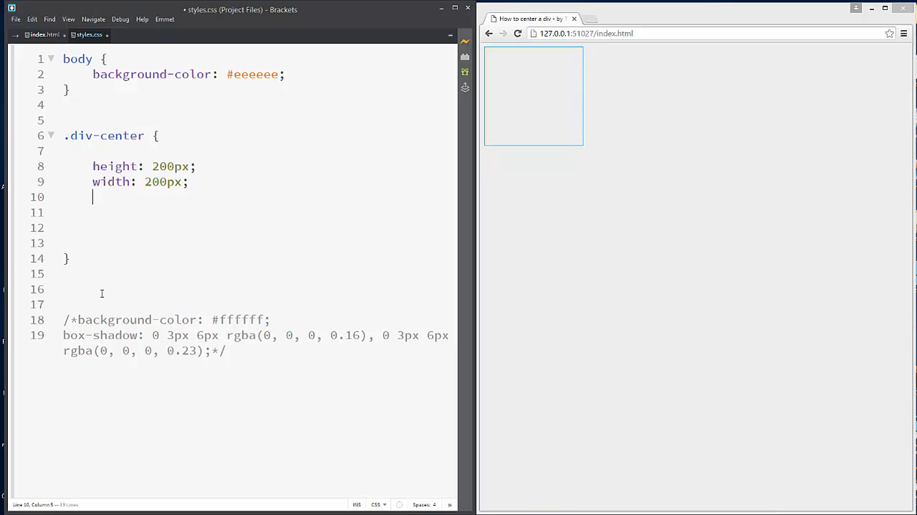
Step: Add background-color #ffffff, the box-shadow line and margin: 0 auto to .div-center
{"action": "left_click_drag", "start_coordinate": [79, 318], "coordinate": [224, 351]}
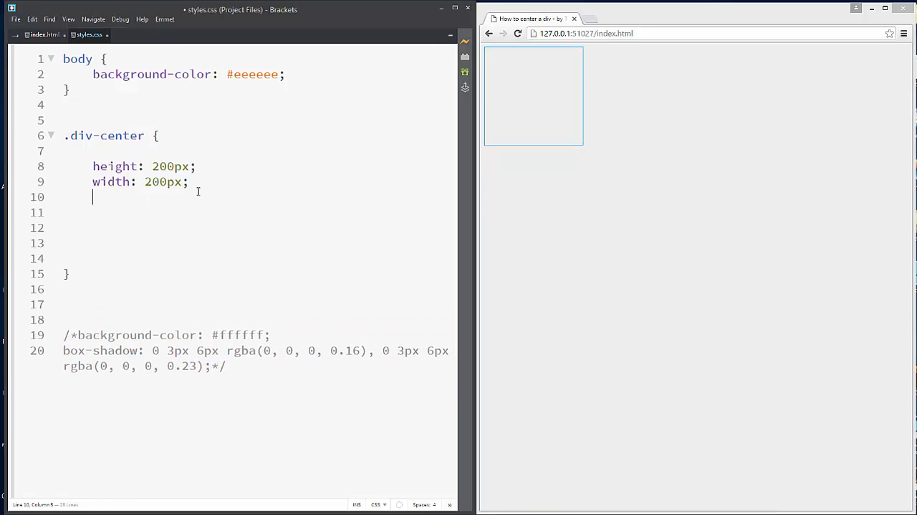
{"action": "type", "text": "background-color: #ffffff;"}
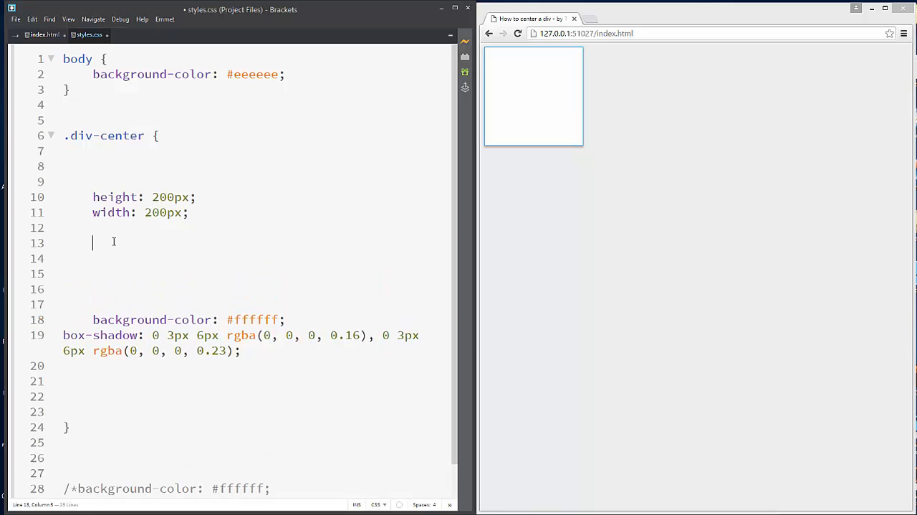
{"action": "type", "text": "margin:;"}
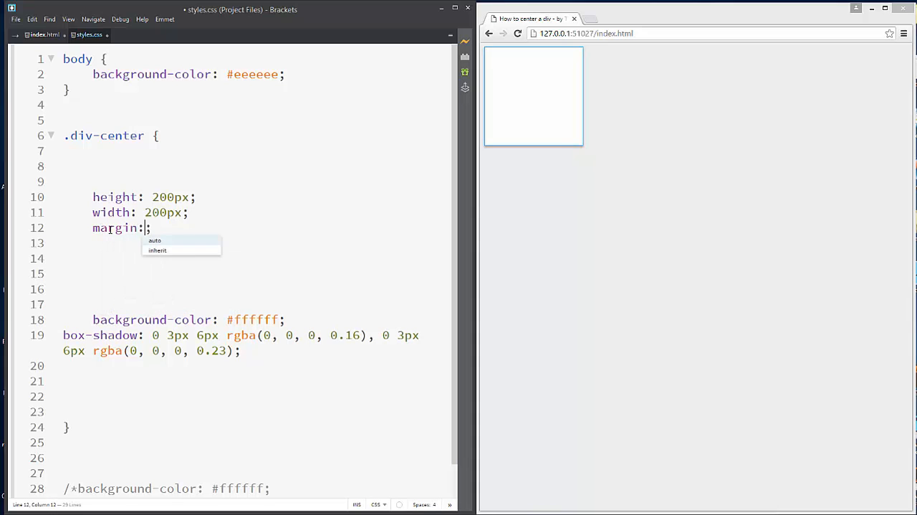
{"action": "type", "text": "0 auto"}
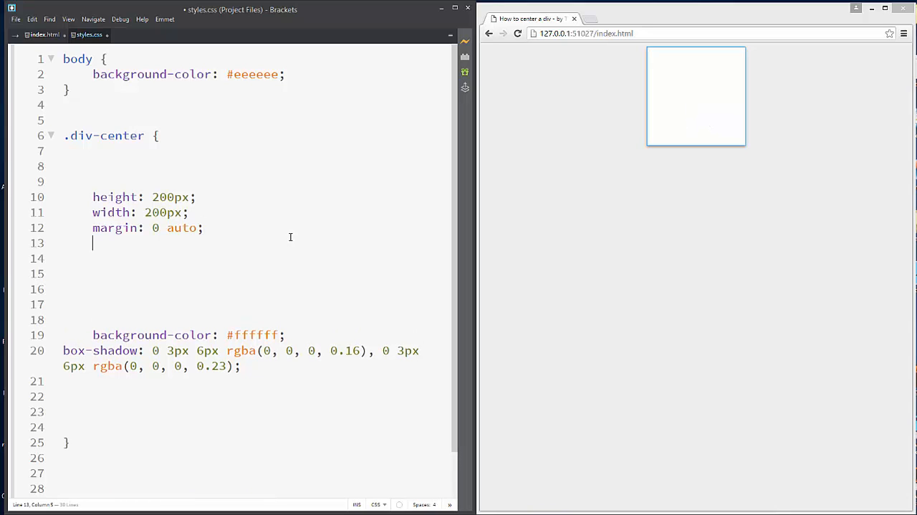
Step: Make .div-center position: absolute with a top offset of 0
{"action": "type", "text": "position:"}
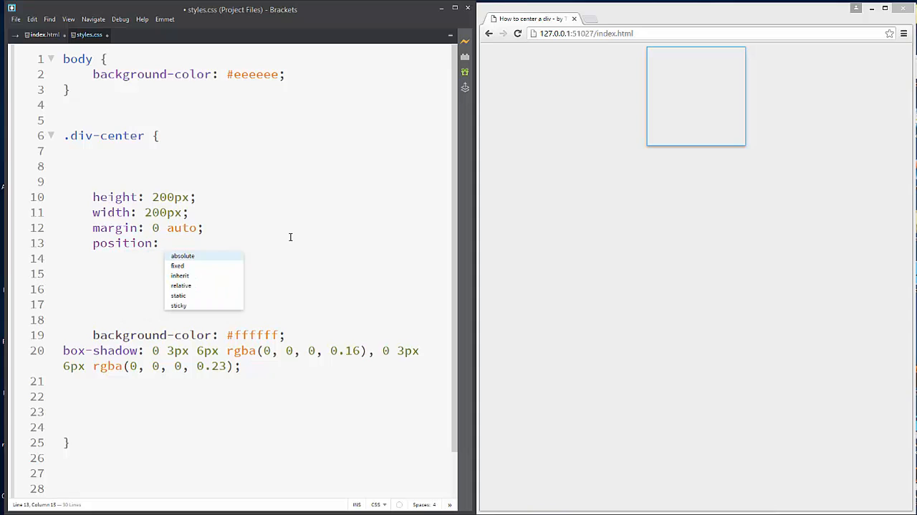
{"action": "type", "text": "absolute;"}
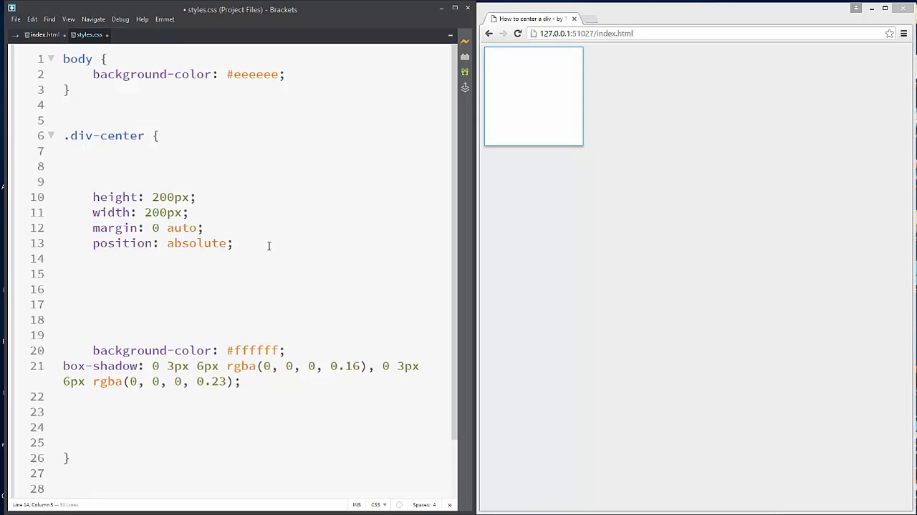
{"action": "type", "text": "t"}
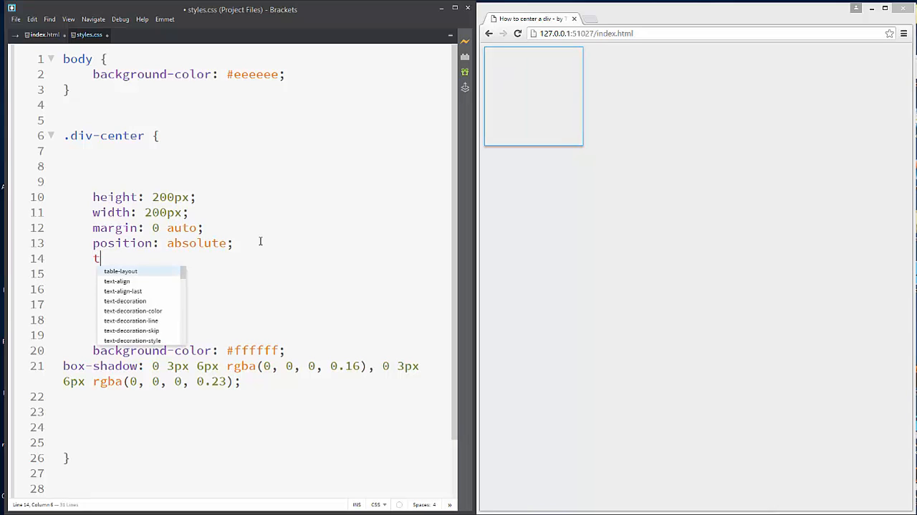
{"action": "type", "text": "op:"}
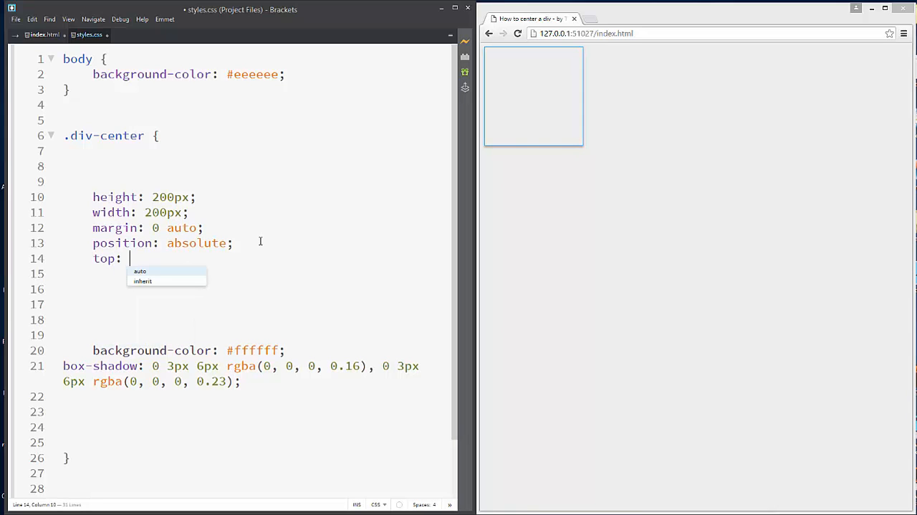
{"action": "type", "text": "0;"}
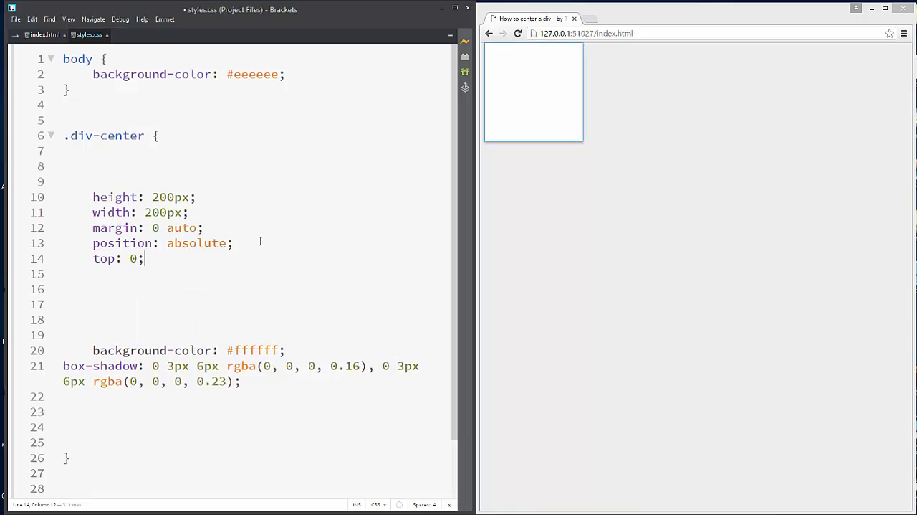
Step: Add a right offset of 0, trying values 50px and 10 for the top offset
{"action": "type", "text": "r"}
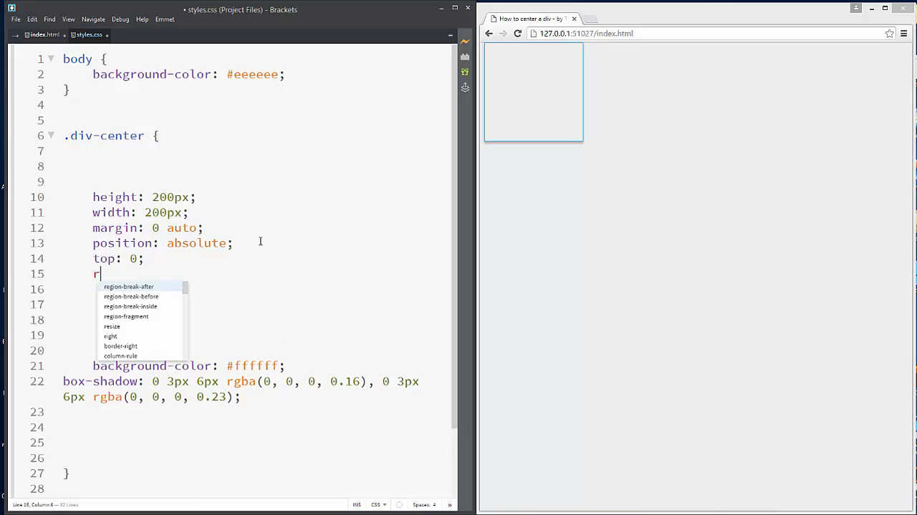
{"action": "type", "text": "ight:"}
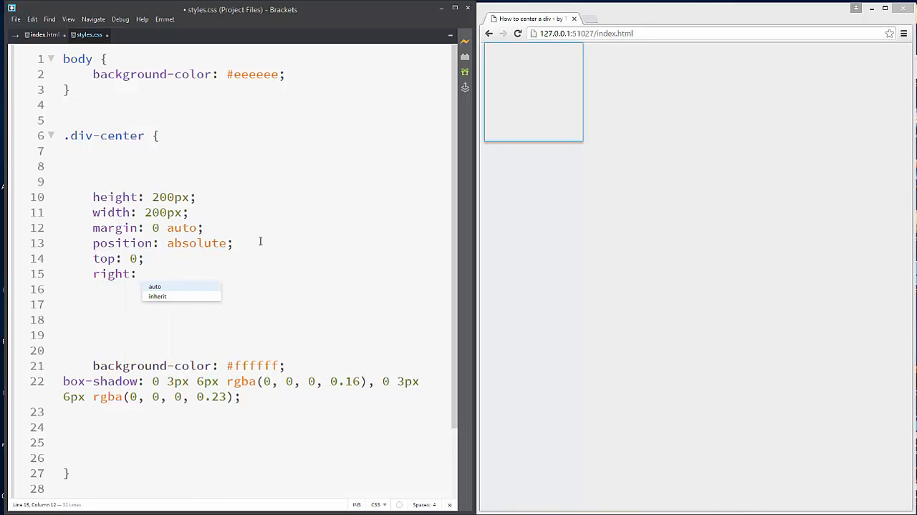
{"action": "type", "text": "0;"}
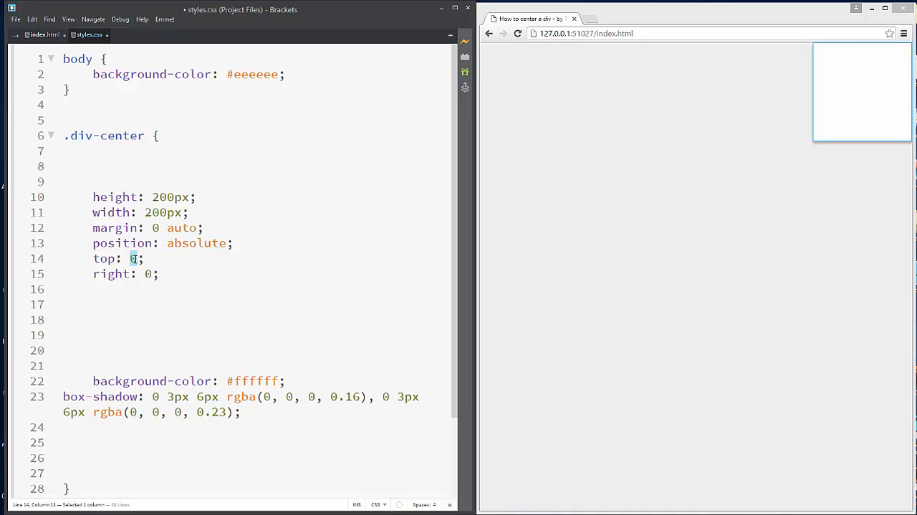
{"action": "type", "text": "50px"}
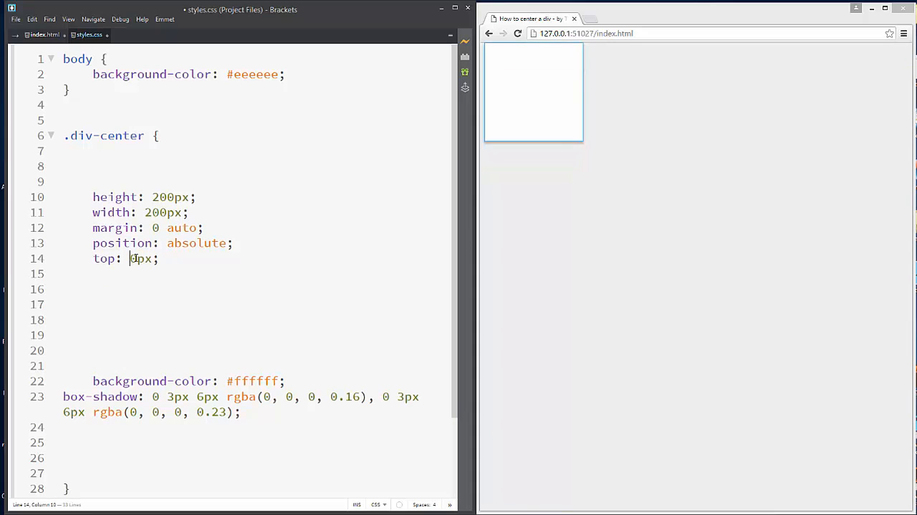
{"action": "type", "text": "10"}
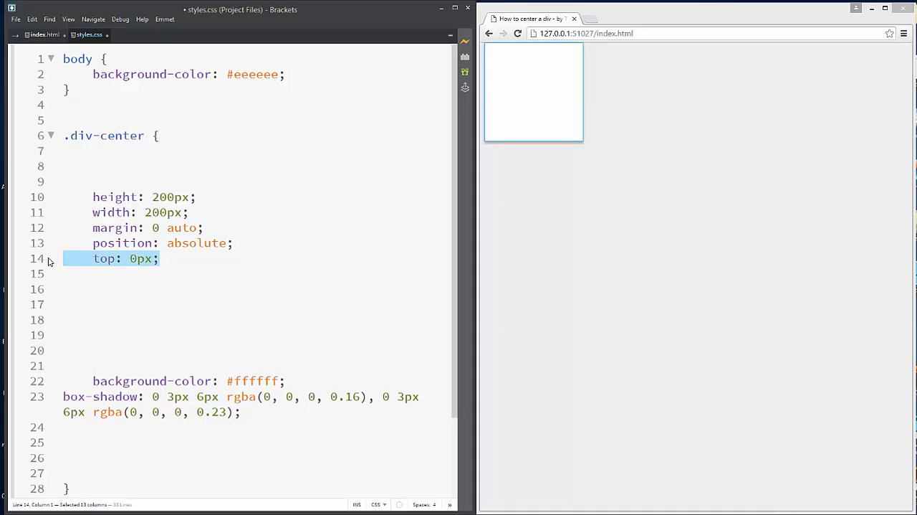
Step: Duplicate top: 0px; into right, bottom and left offsets of 0px
{"action": "left_click", "coordinate": [147, 258]}
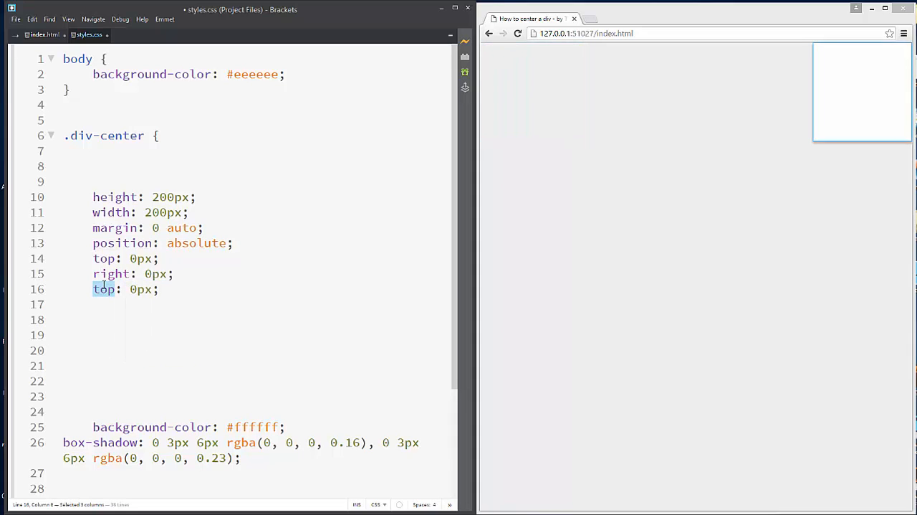
{"action": "type", "text": "bottom"}
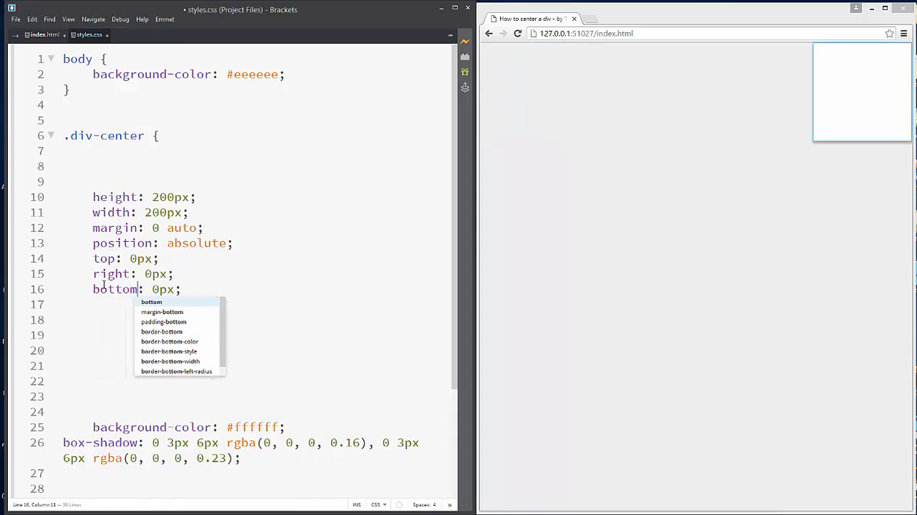
{"action": "type", "text": "top: 0px;"}
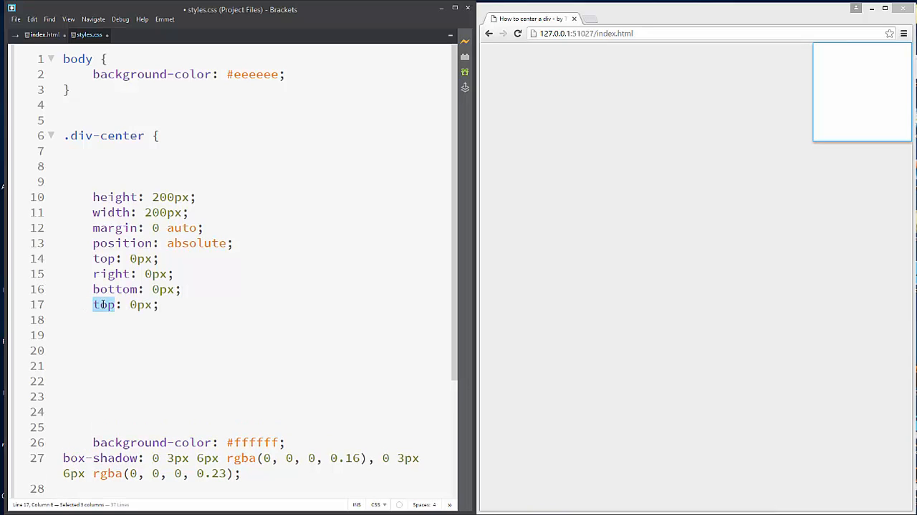
{"action": "type", "text": "left"}
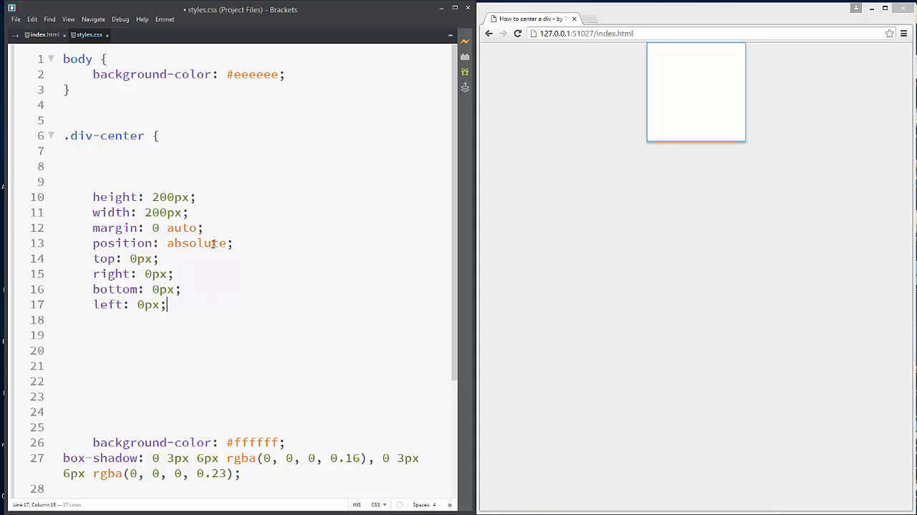
{"action": "key", "text": "Backspace"}
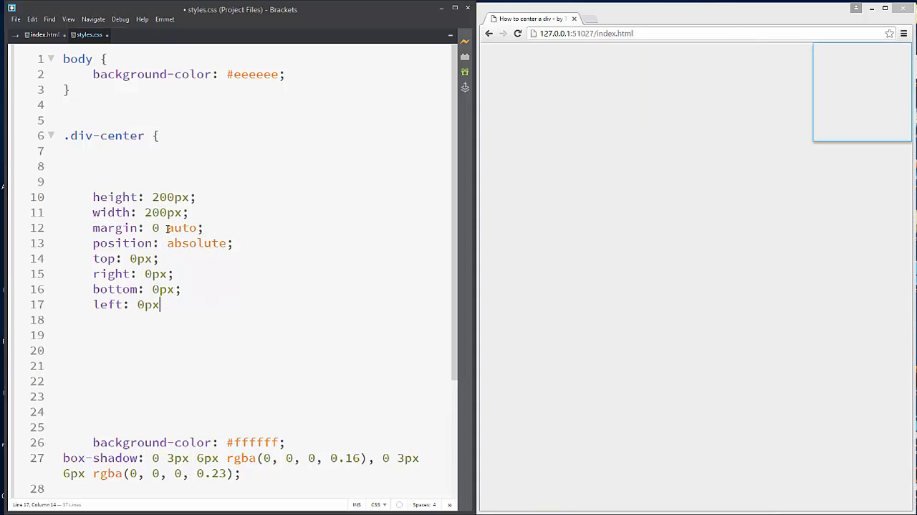
{"action": "type", "text": ";"}
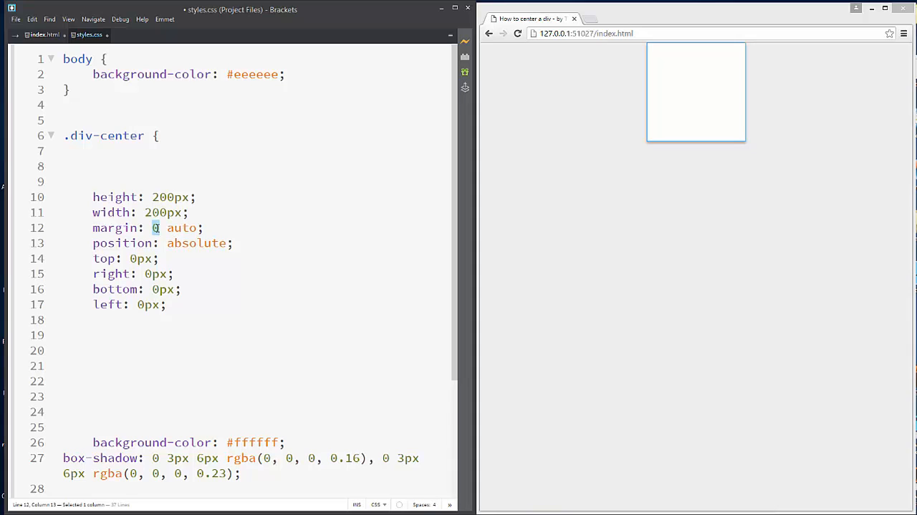
Step: Change the margin to auto auto so the box centres vertically too
{"action": "type", "text": "auto"}
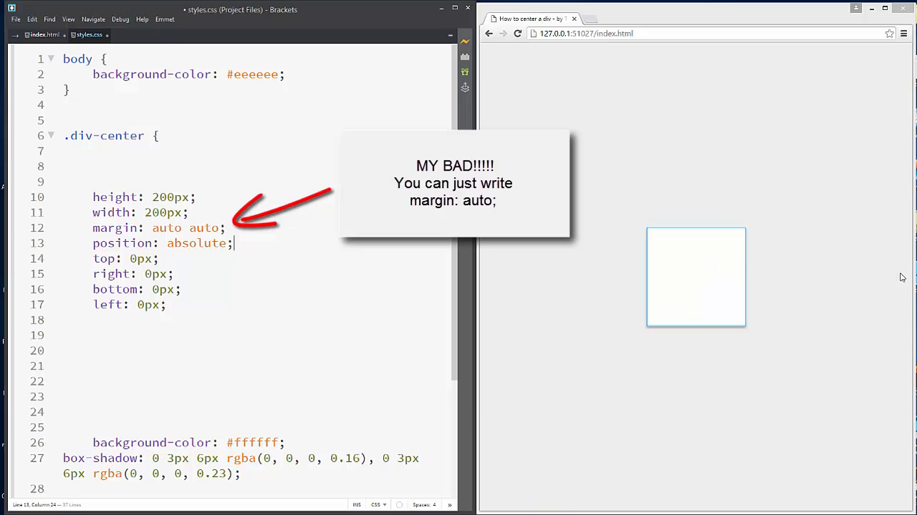
{"action": "left_click", "coordinate": [185, 304]}
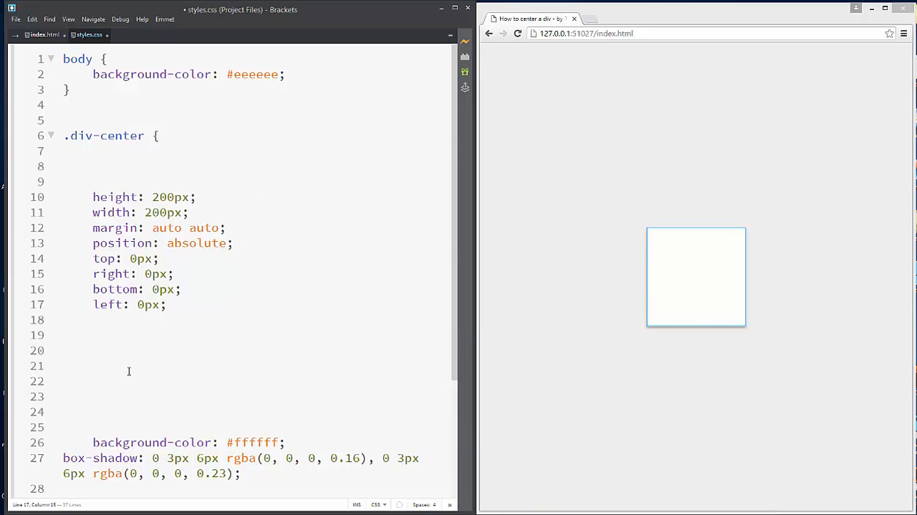
{"action": "left_click", "coordinate": [166, 304]}
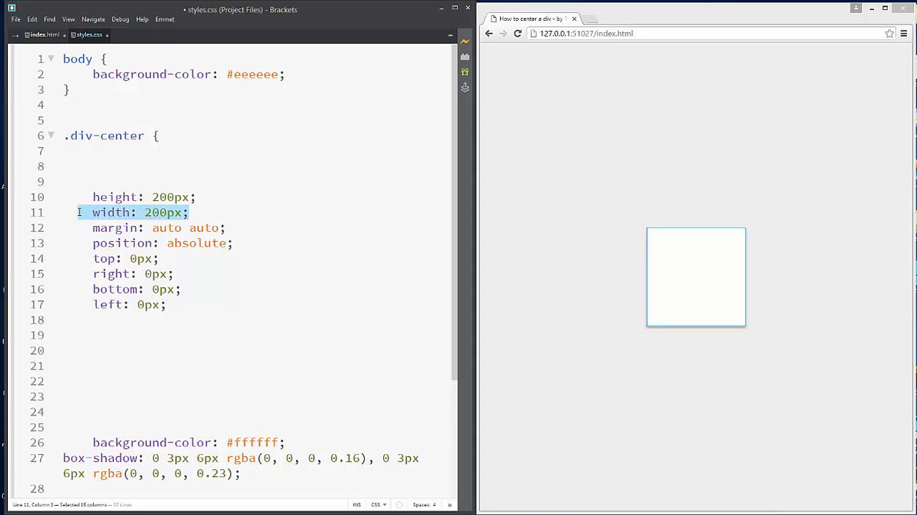
{"action": "key", "text": "Delete"}
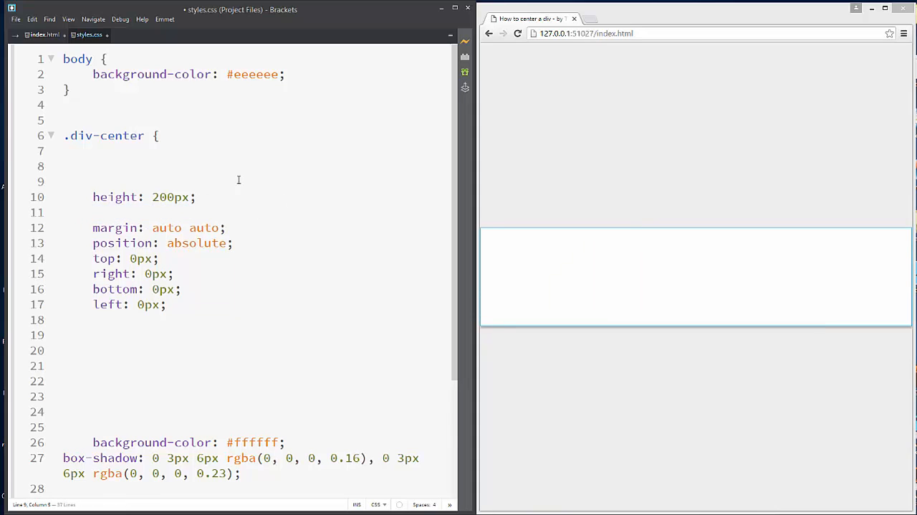
{"action": "left_click", "coordinate": [79, 212]}
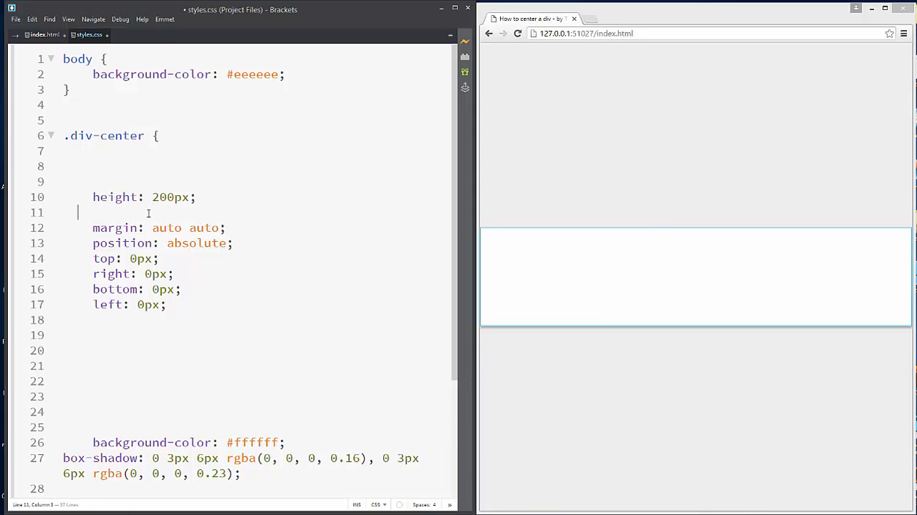
{"action": "type", "text": "width: 200px;"}
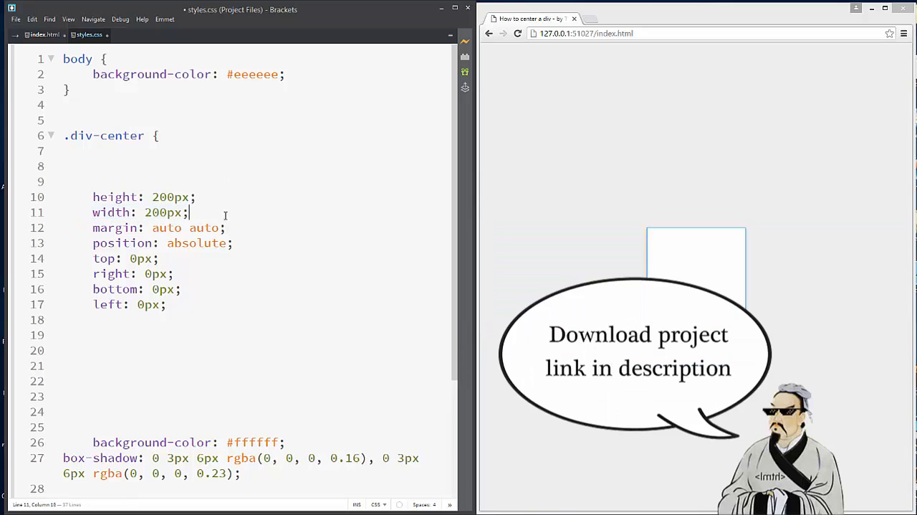